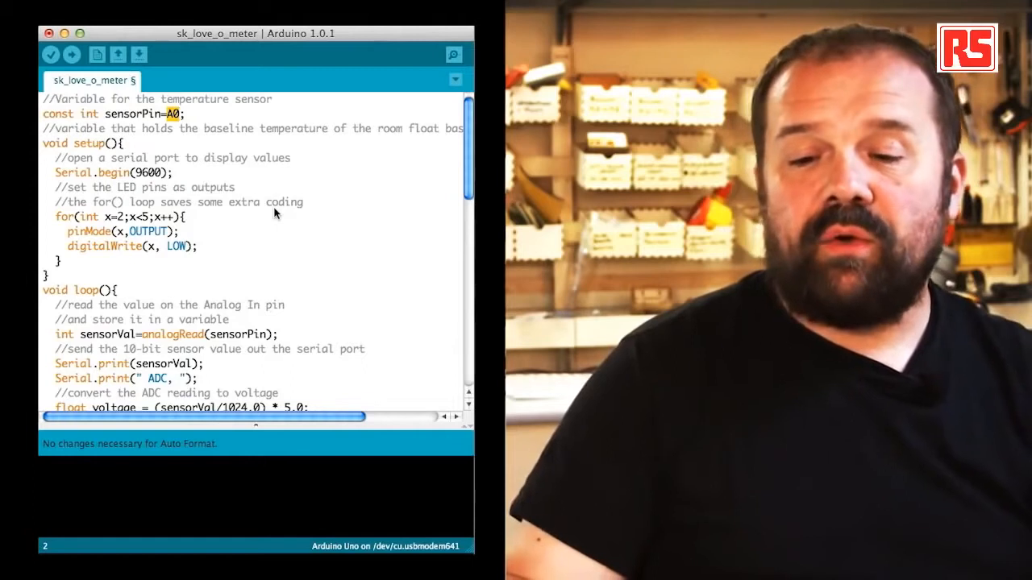
{"action": "mouse_move", "coordinate": [200, 184]}
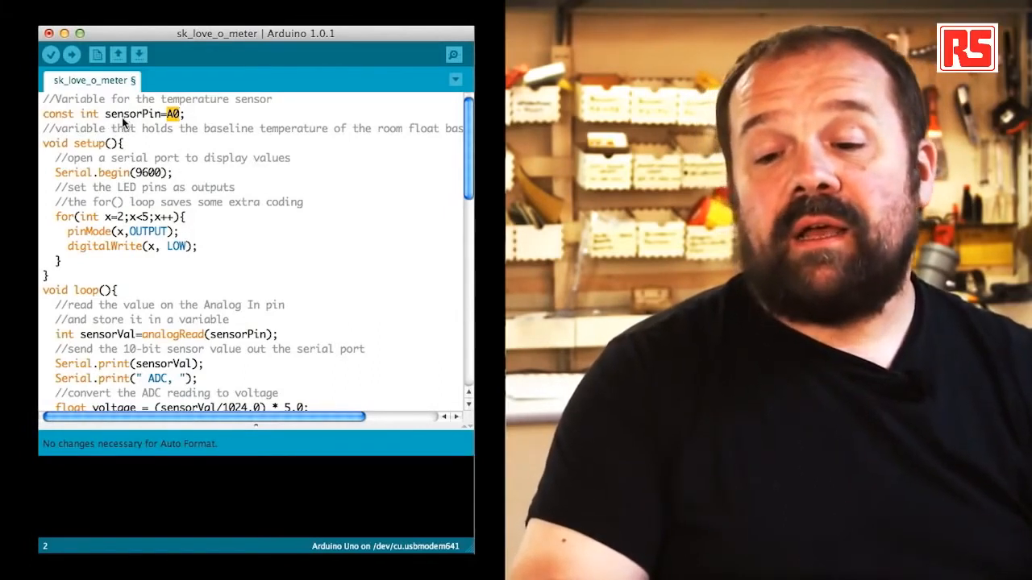
Highlight the sensorPin variable, then bring loop()'s voltage and degrees C conversion lines into view
{"action": "double_click", "coordinate": [132, 112]}
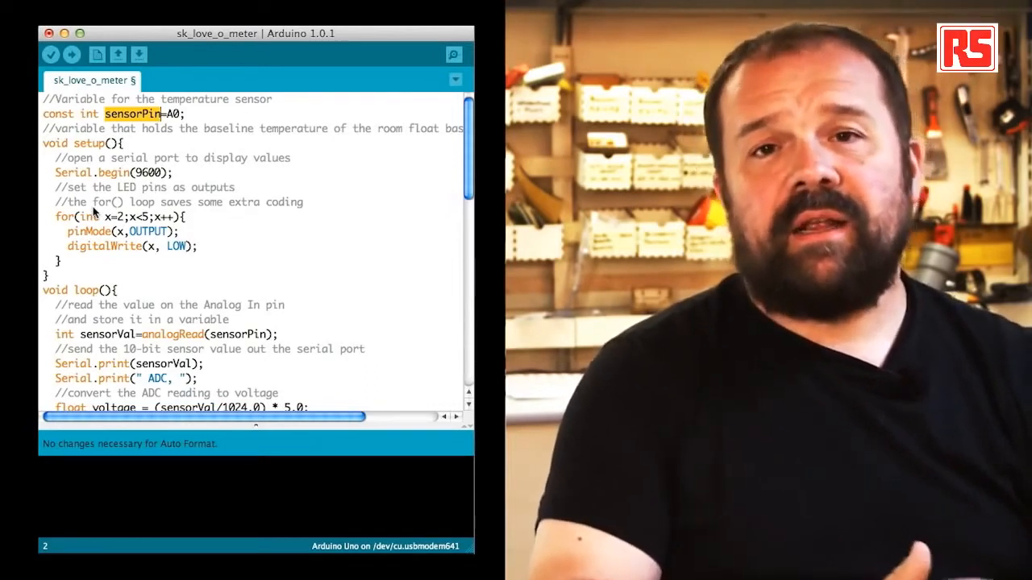
{"action": "scroll", "scroll_direction": "down", "scroll_amount": 3}
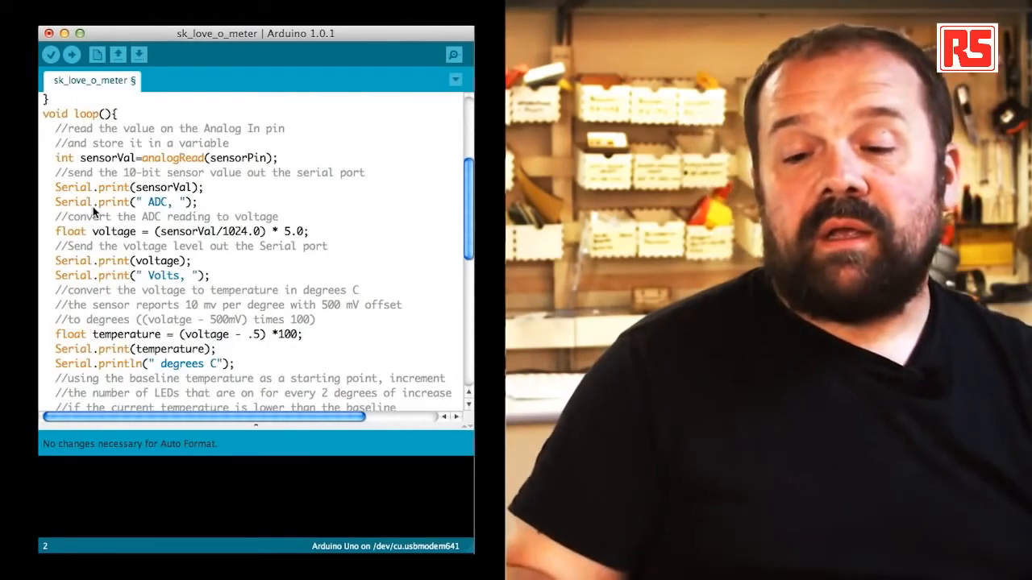
{"action": "scroll", "scroll_direction": "down", "scroll_amount": 3}
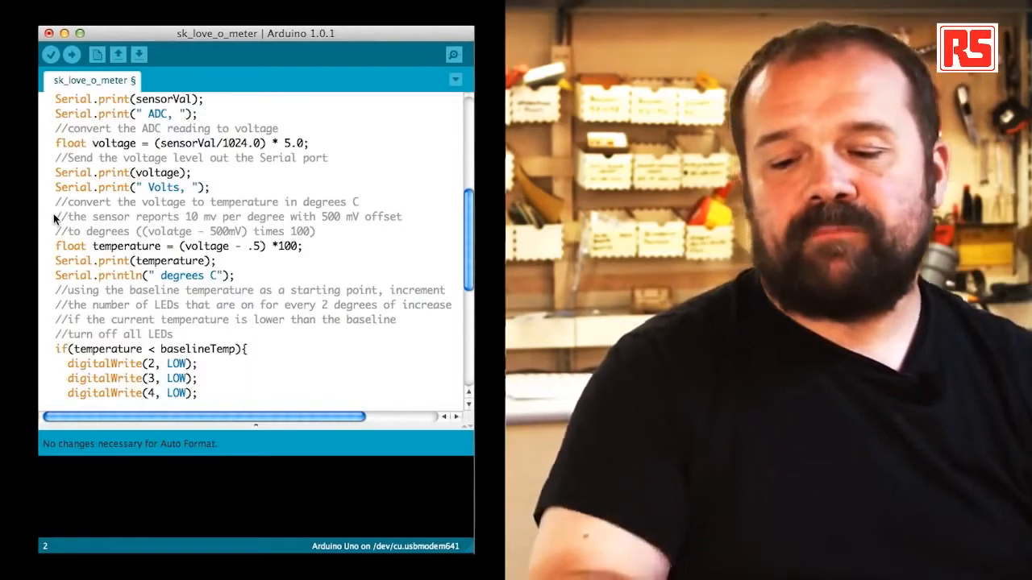
{"action": "mouse_move", "coordinate": [58, 227]}
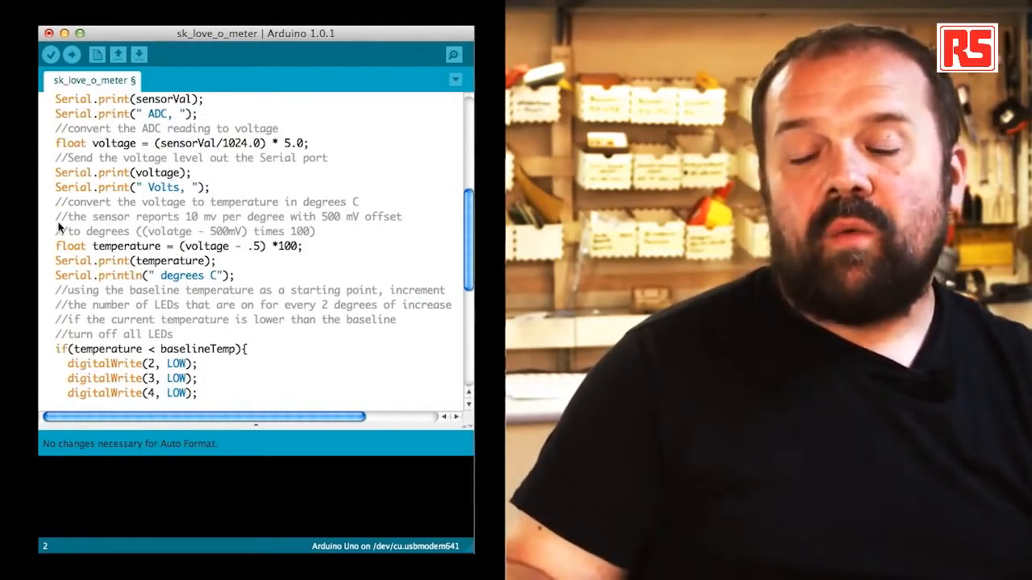
Scroll to the if/else-if branches lighting one, two, three LEDs at baseline +2, +4, +6 degrees
{"action": "scroll", "scroll_direction": "down", "scroll_amount": 3}
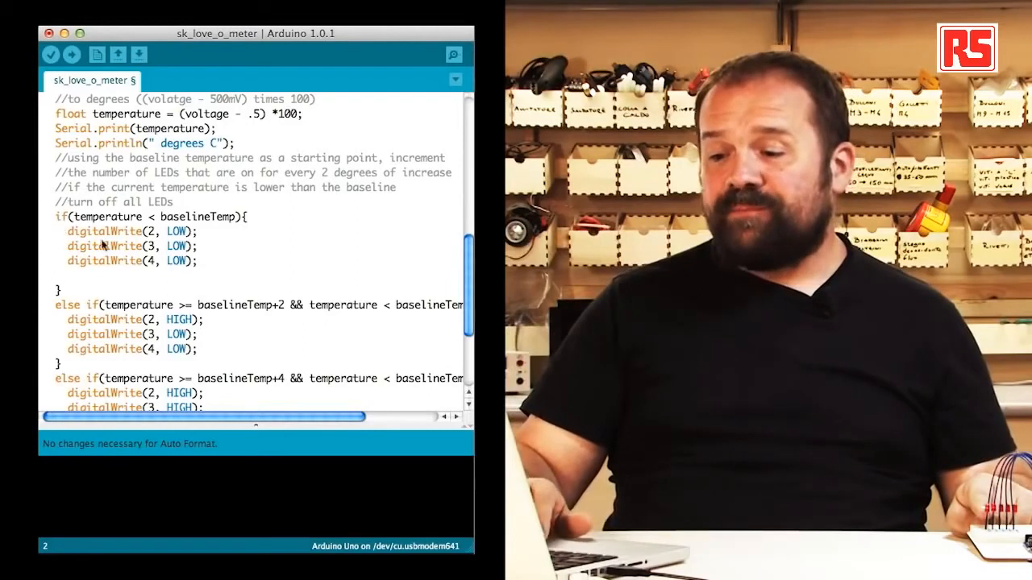
{"action": "scroll", "scroll_direction": "down", "scroll_amount": 3}
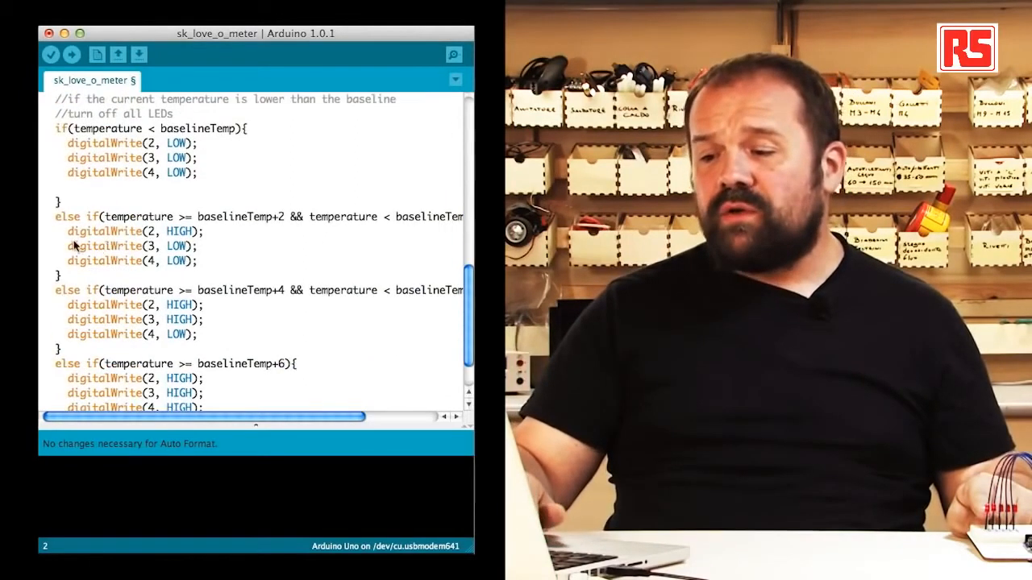